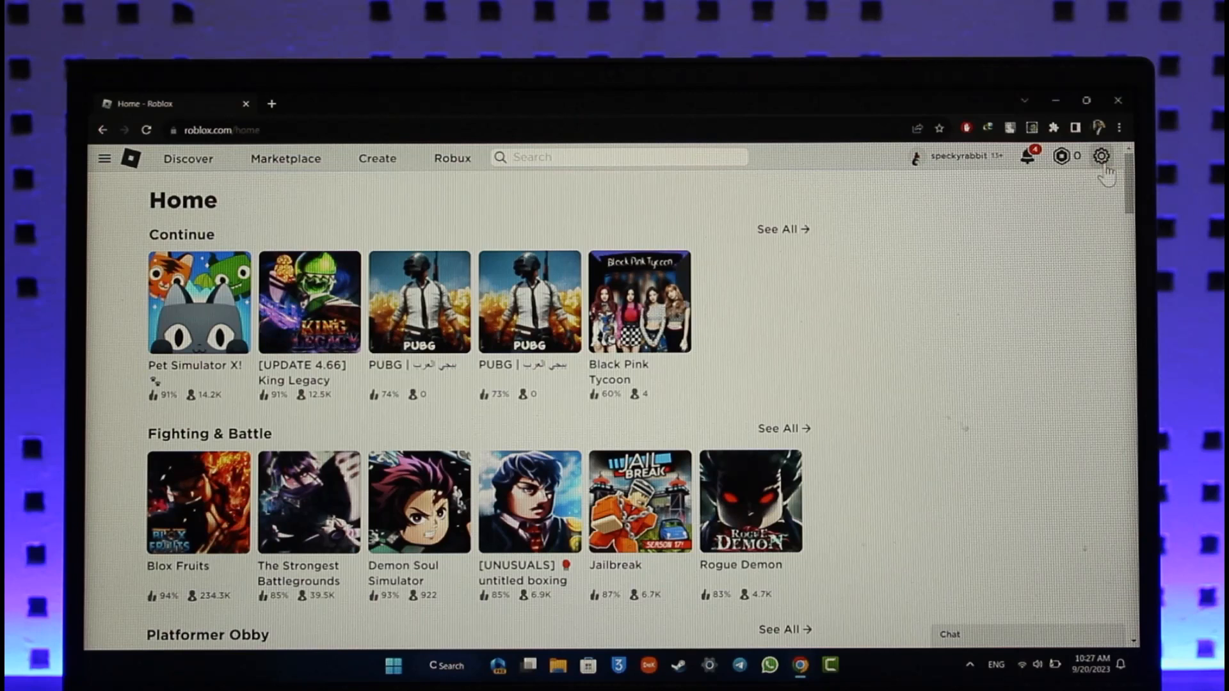
Open Settings from the gear menu at the top right
click(1101, 157)
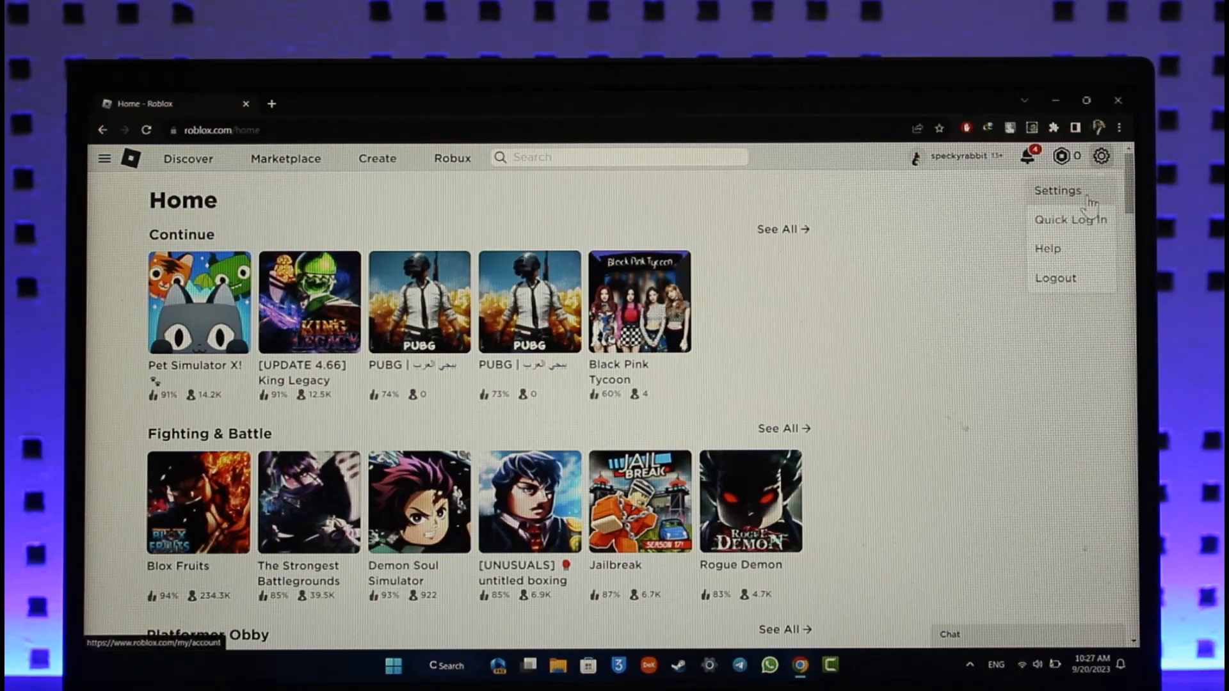
click(1058, 191)
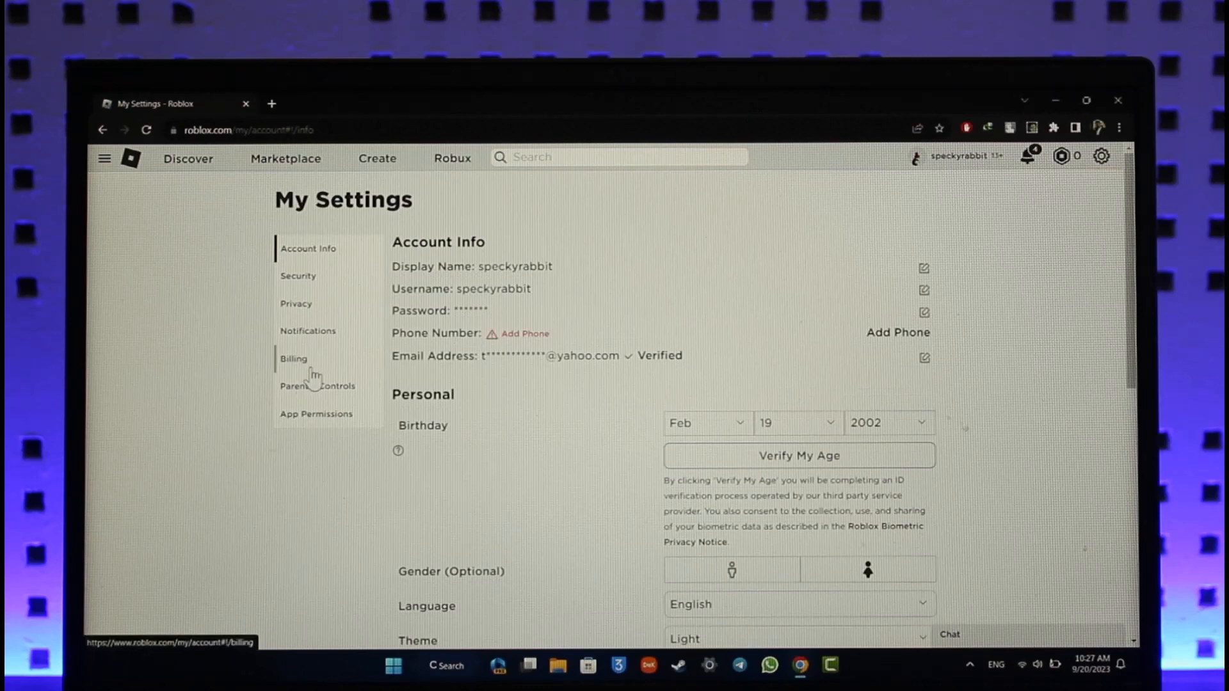
Switch My Settings to the Billing section in the left sidebar
click(293, 358)
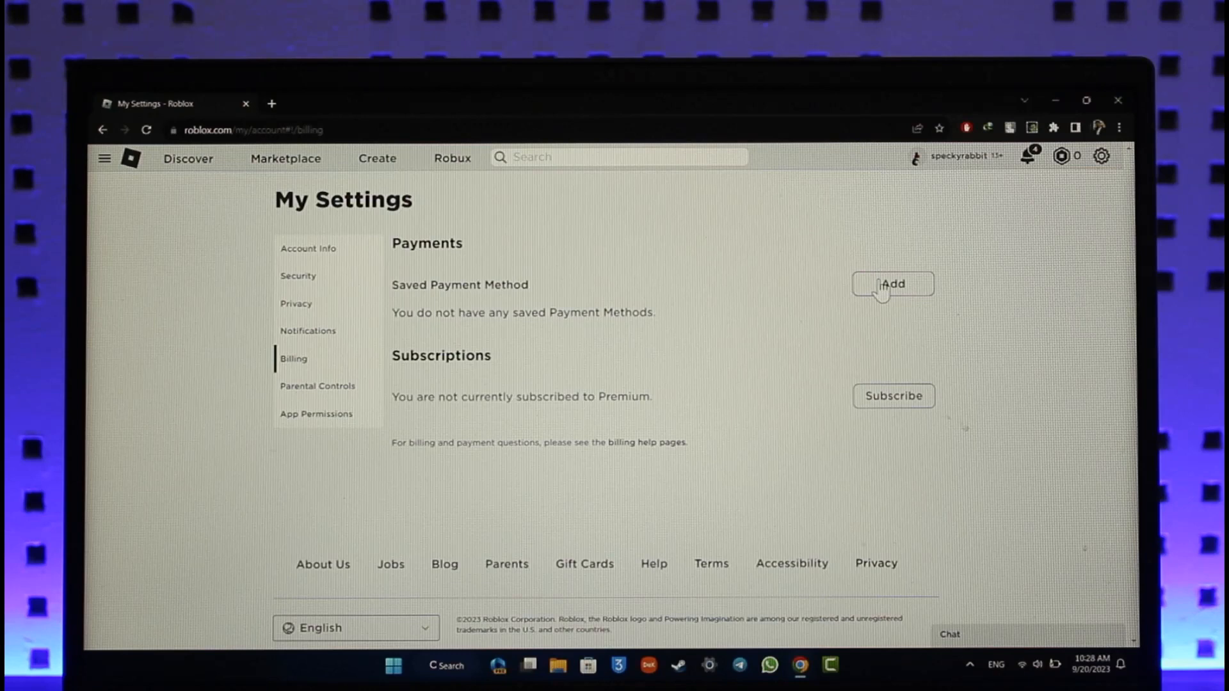
mouse_move(890, 306)
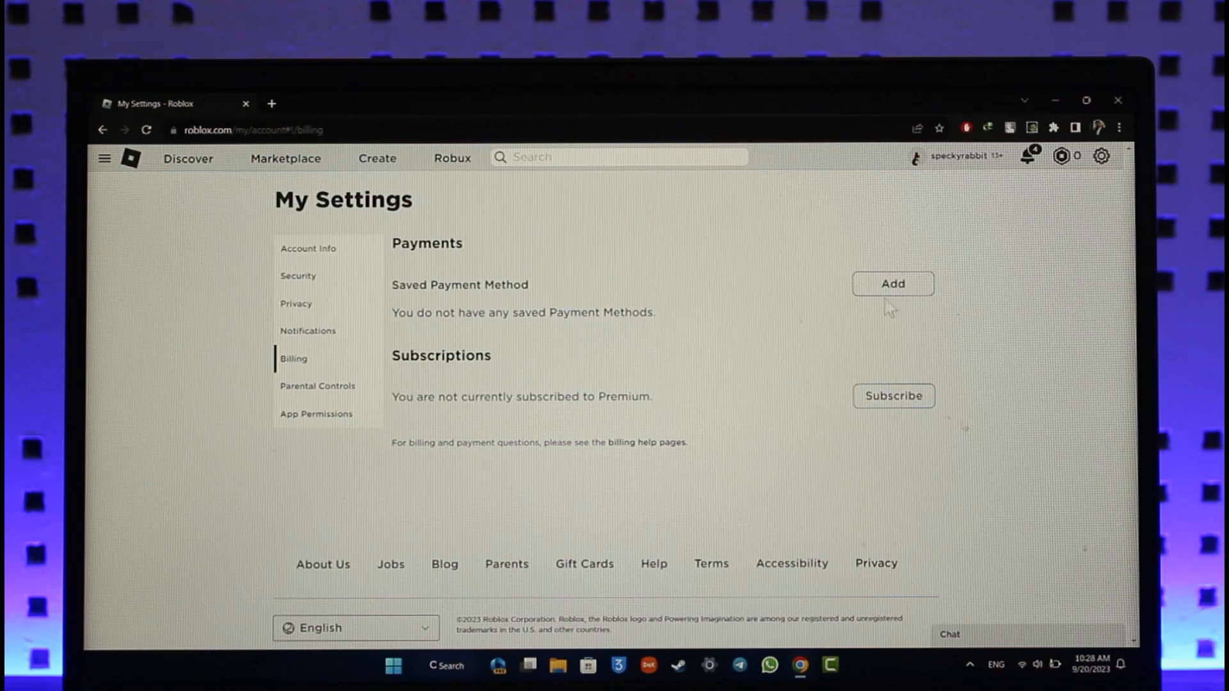
Open the Add Payment Method card form, close it unsaved, and return home
click(891, 284)
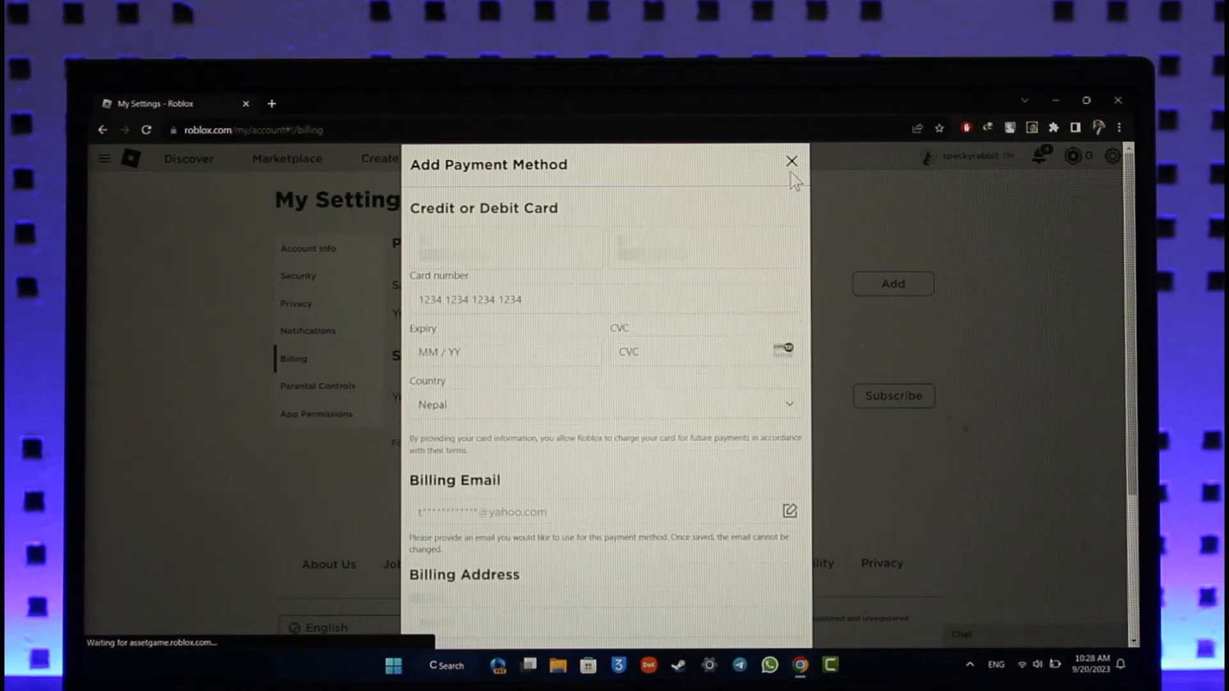
click(791, 161)
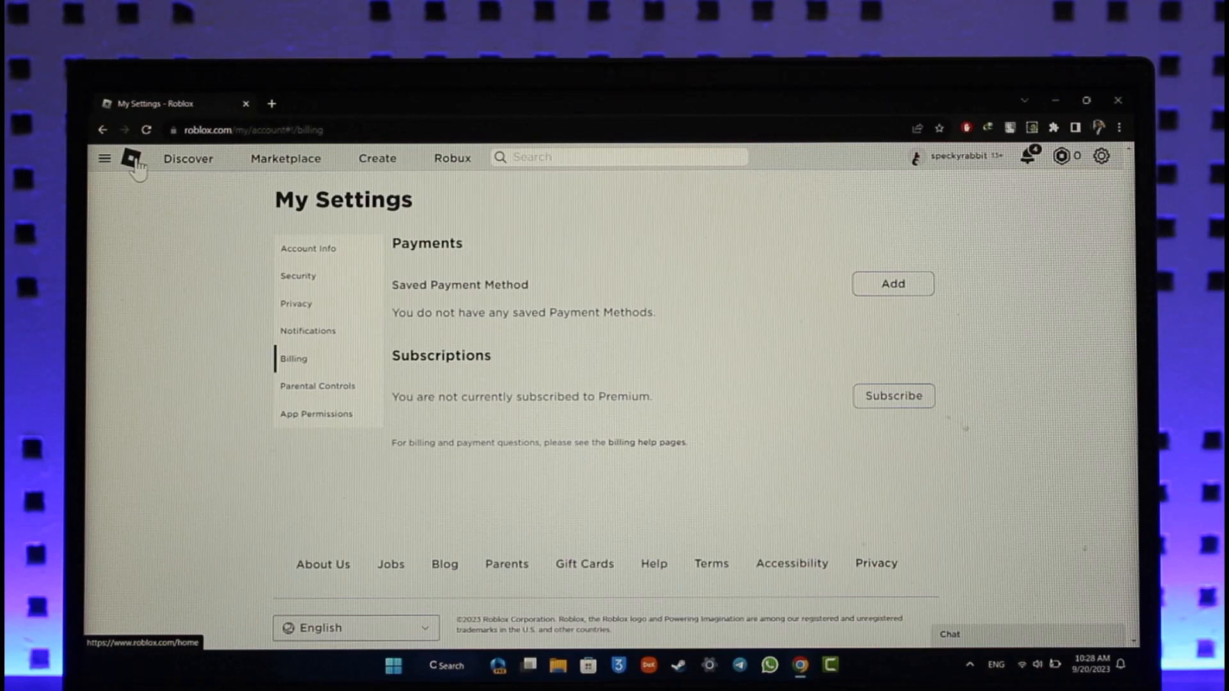
click(130, 157)
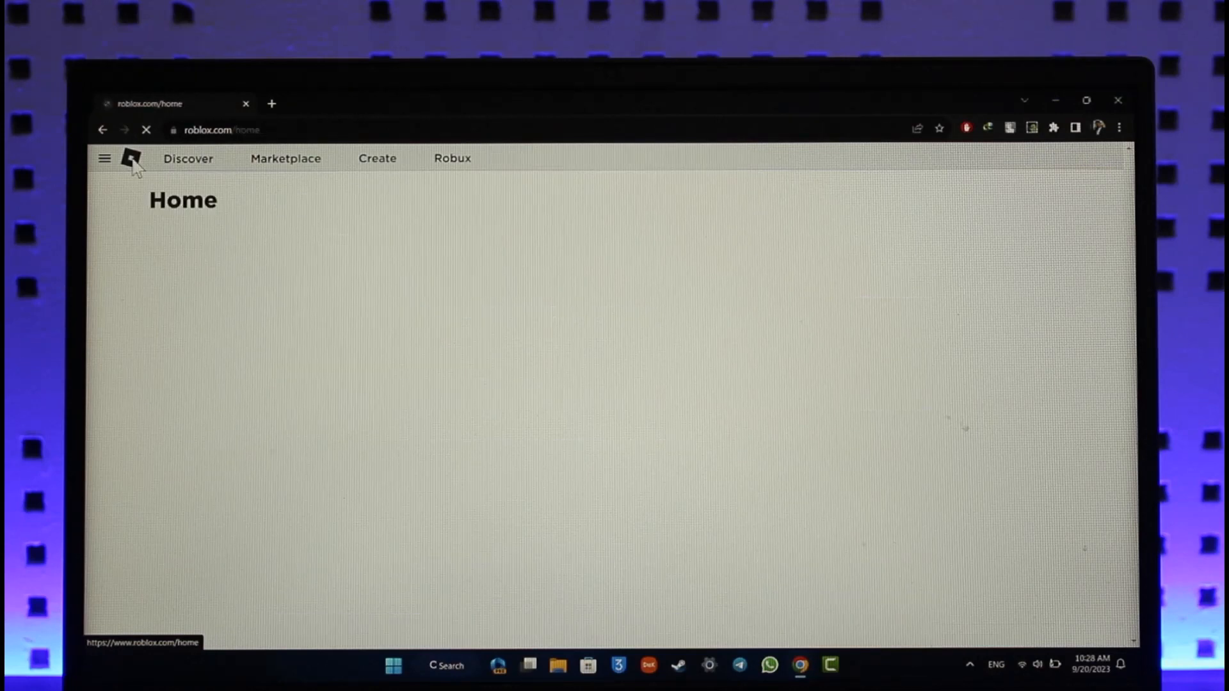